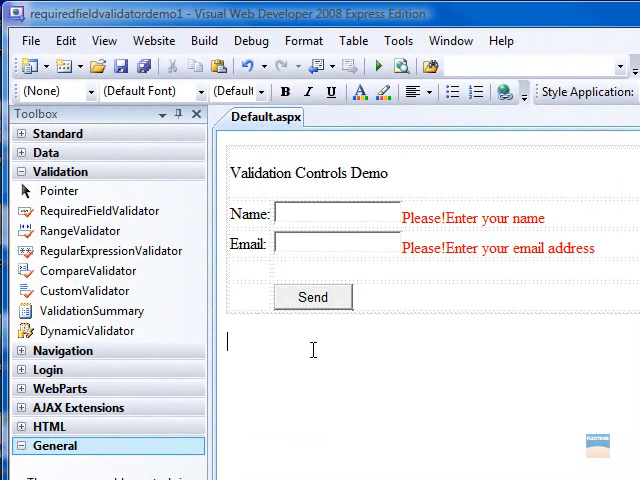
mouse_move(183, 258)
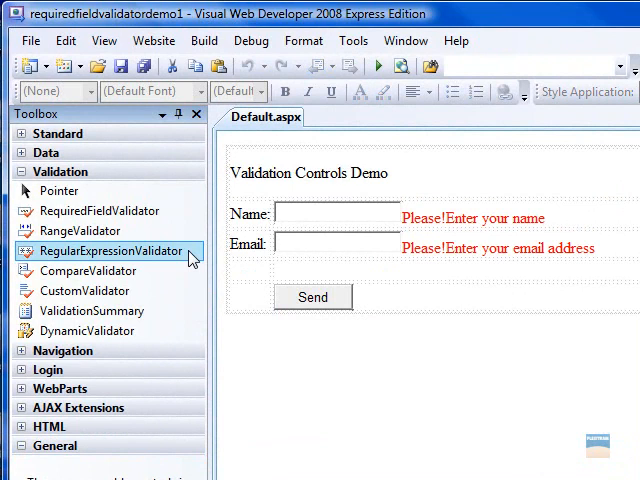
mouse_move(192, 260)
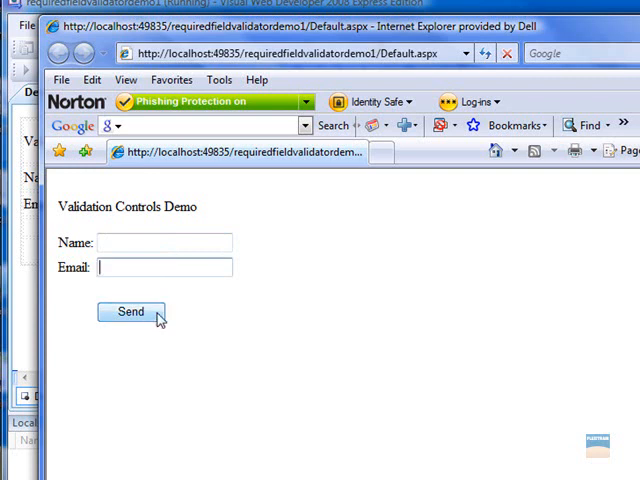
Submit the empty form twice so the Name and Email required messages appear.
left_click(129, 312)
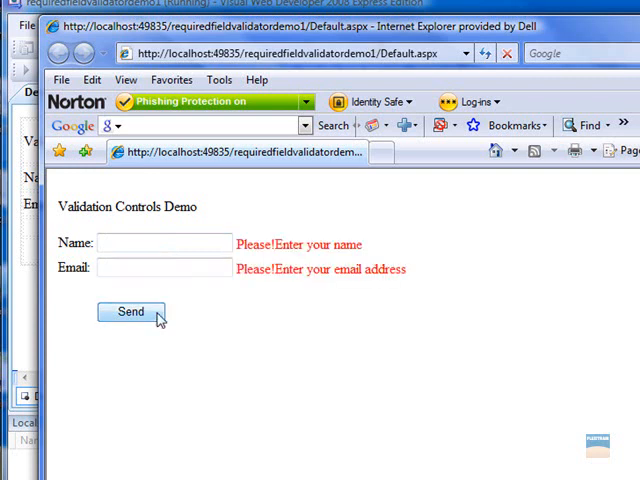
left_click(130, 311)
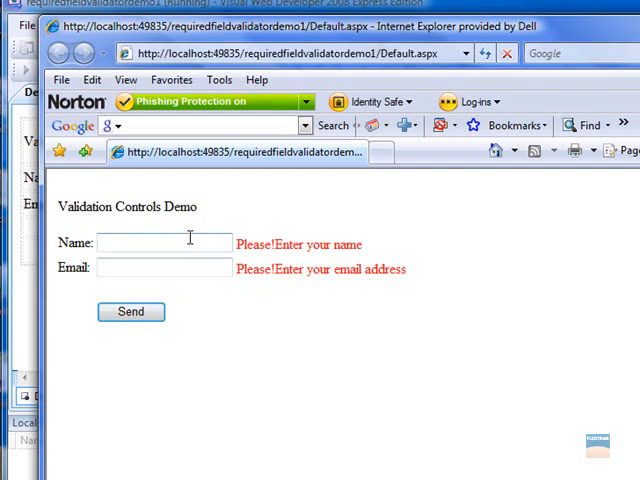
mouse_move(157, 270)
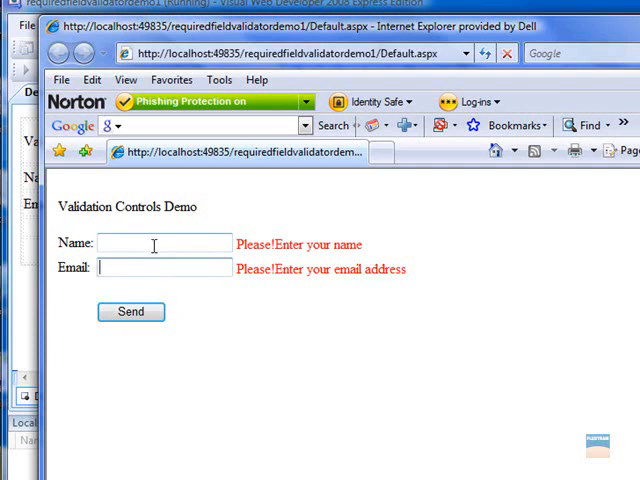
mouse_move(155, 244)
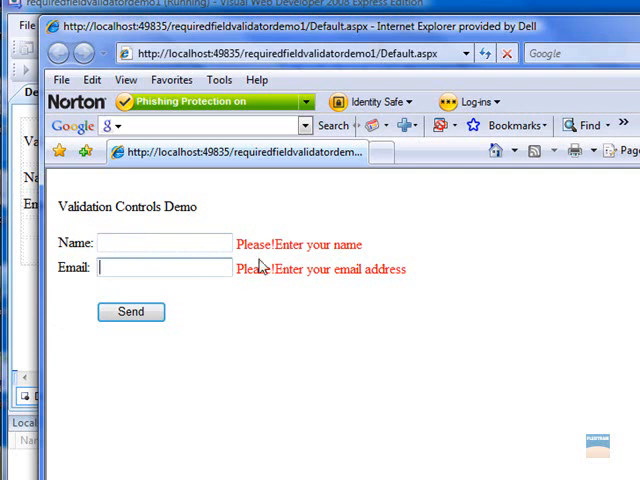
Enter John as the name and john as the email, clearing the required-field messages.
left_click(165, 268)
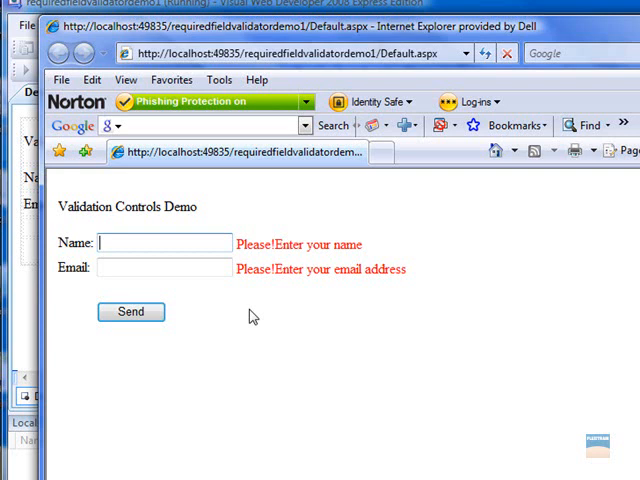
type("John")
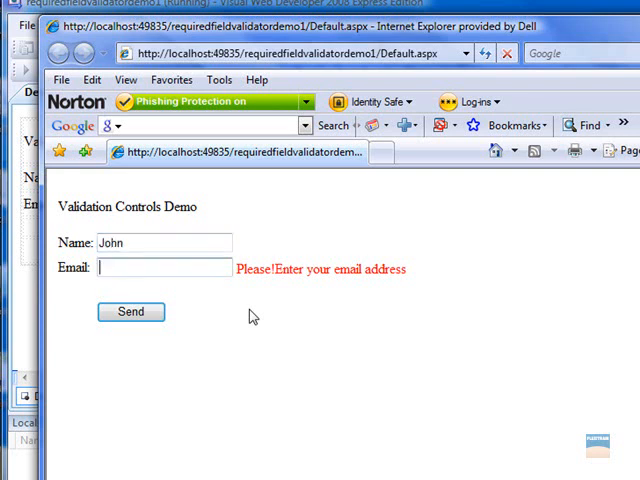
type("Jo")
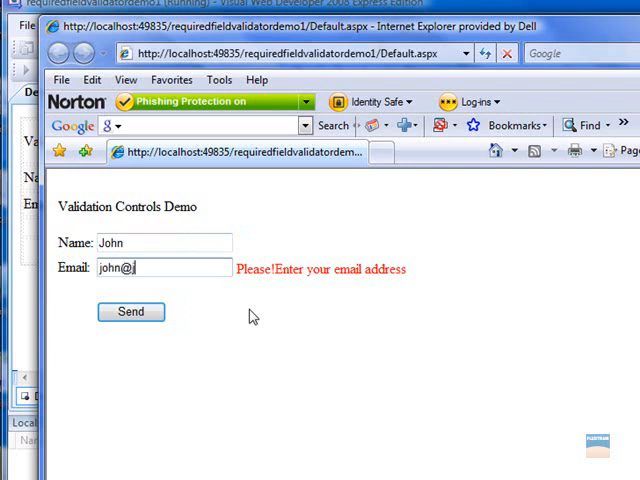
type("yahoo.co")
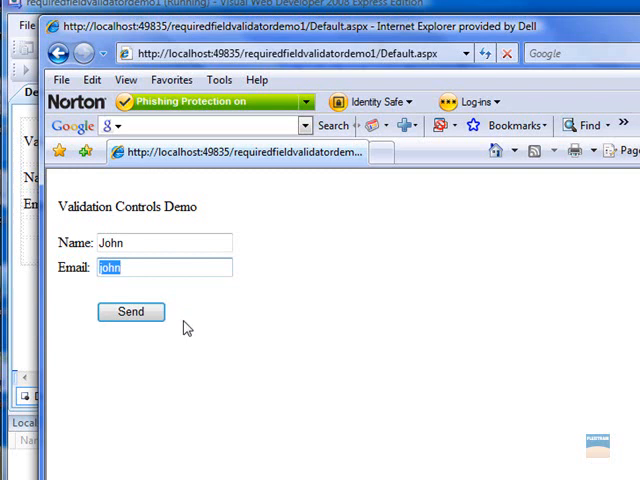
mouse_move(163, 290)
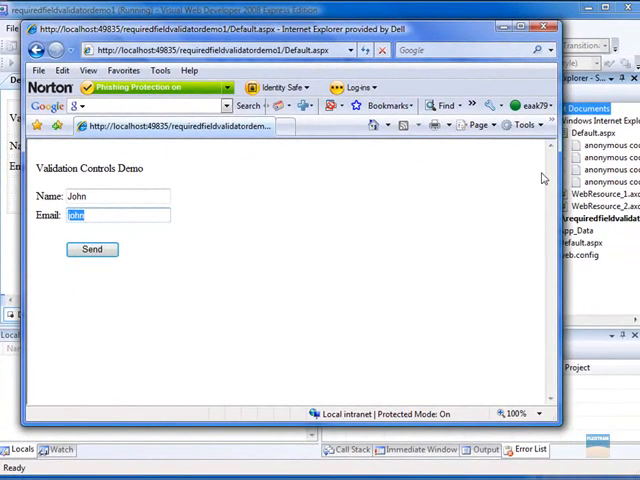
Return to the designer and place a RegularExpressionValidator beside the Email box.
left_click(91, 249)
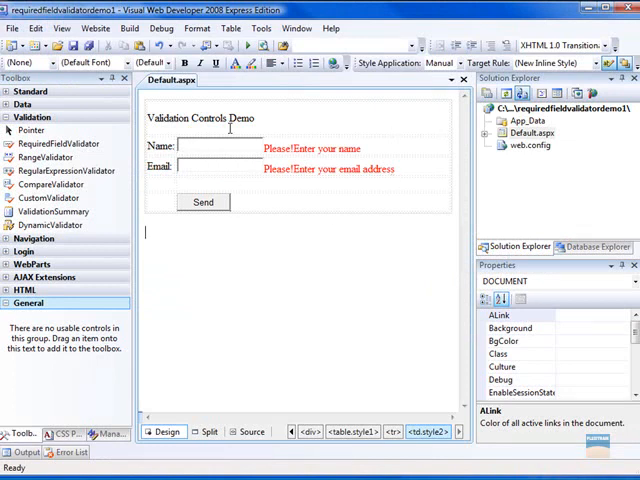
left_click(230, 171)
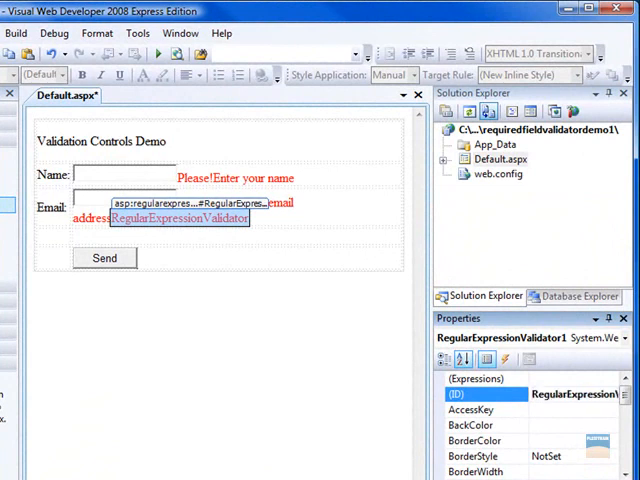
type("EmailRegularExpressionValidator")
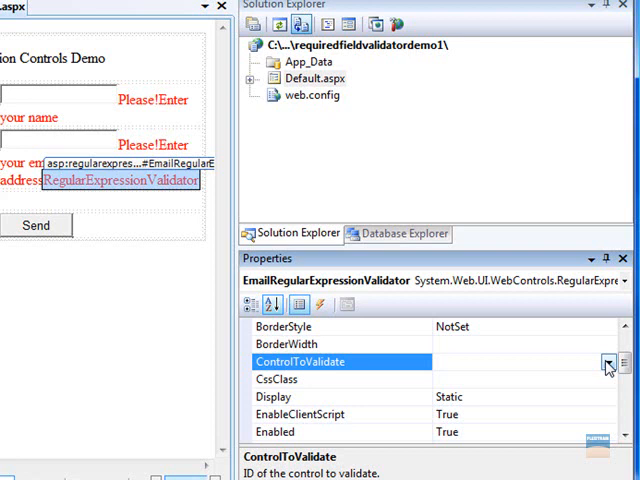
left_click(608, 362)
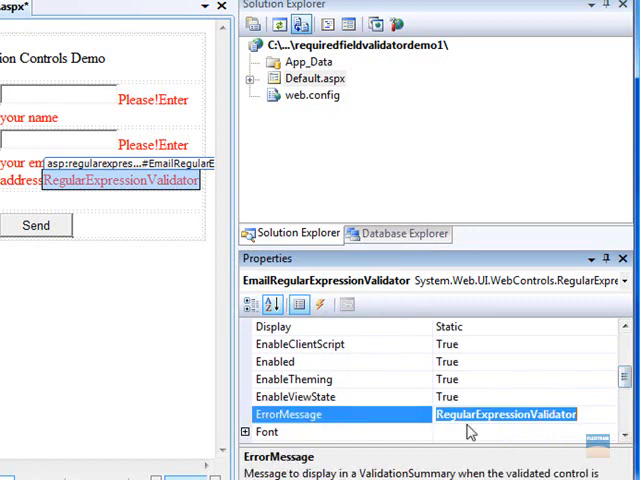
type("Email is not")
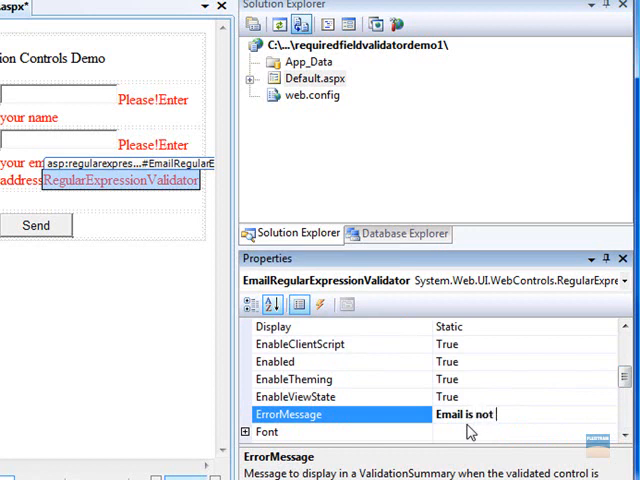
type("in correct format")
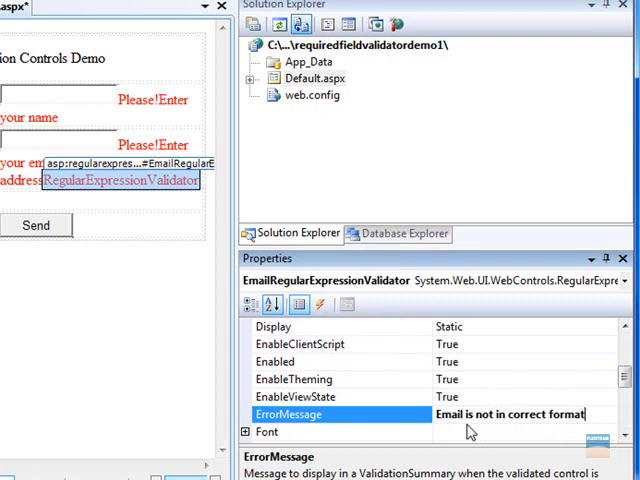
type("(")
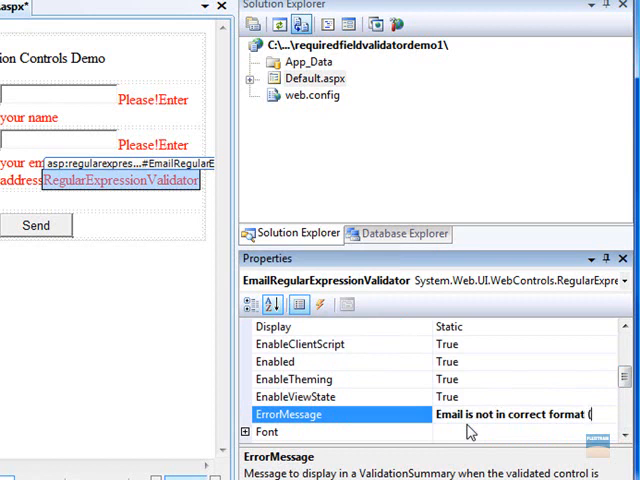
type("eg")
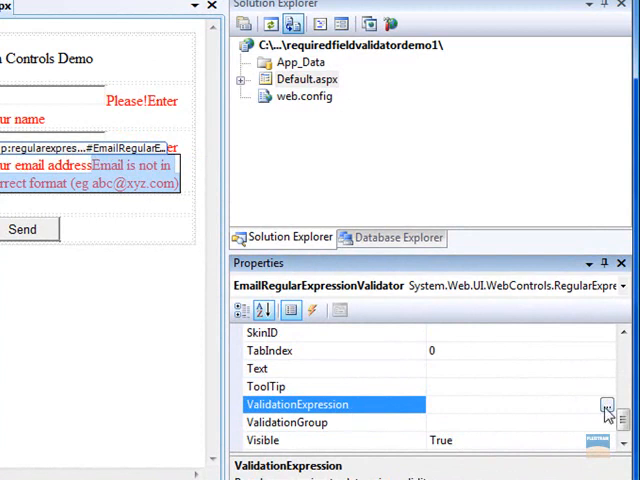
Set the ValidationExpression to the standard Internet e-mail address pattern.
left_click(605, 404)
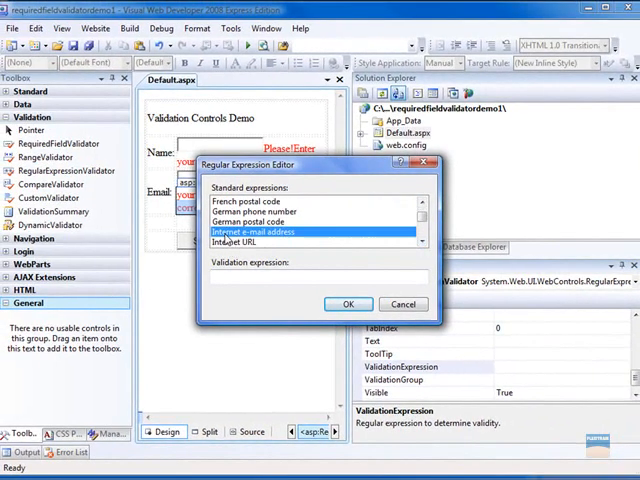
left_click(348, 303)
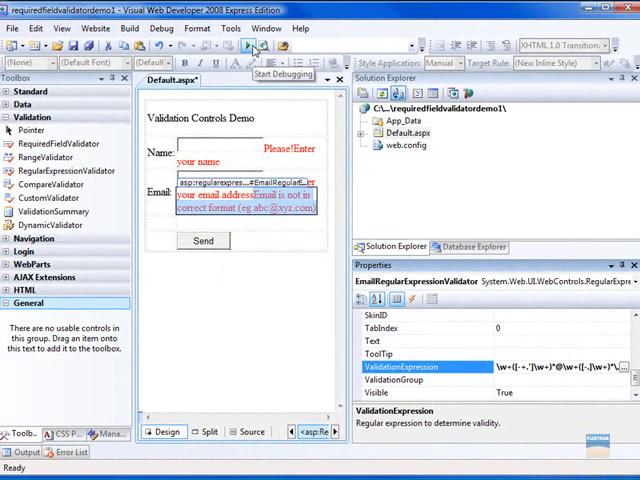
Run the page and submit john as the email to trigger the format error.
left_click(250, 48)
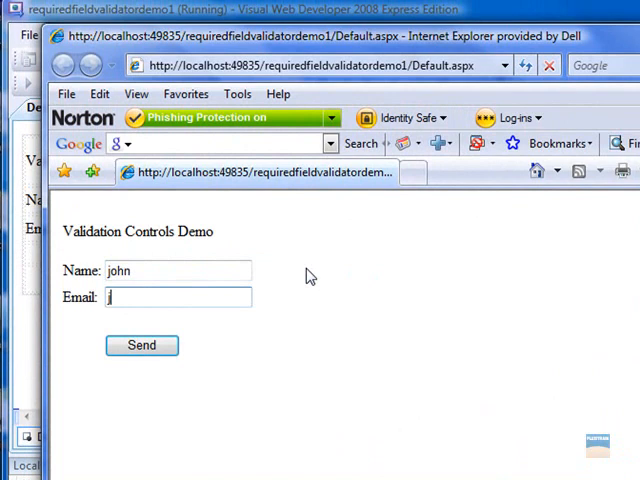
type("ohn")
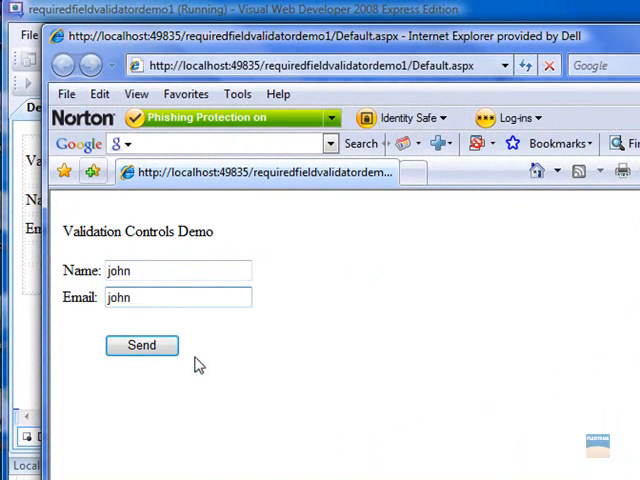
left_click(141, 344)
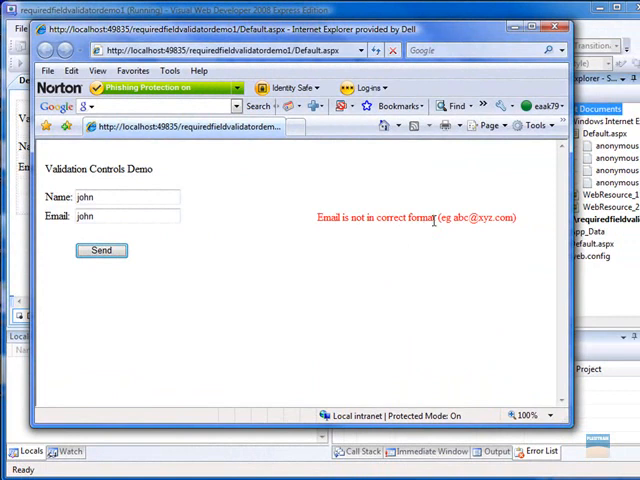
double_click(459, 217)
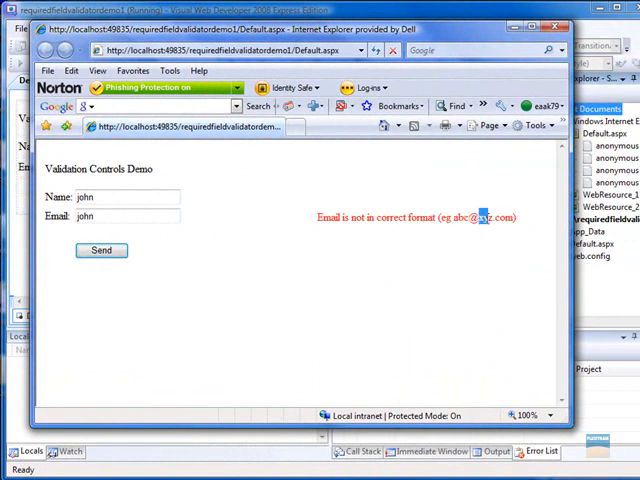
left_click(130, 217)
type("@y")
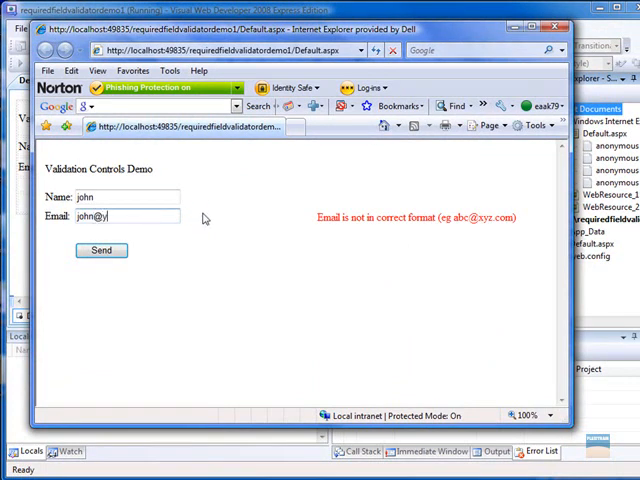
type("ahoo.com")
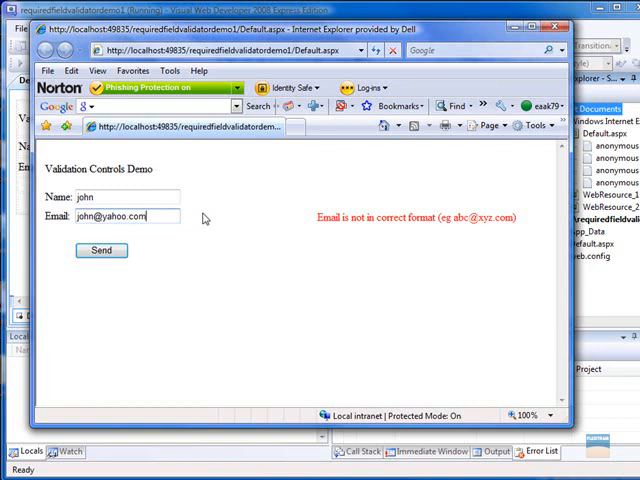
left_click(101, 250)
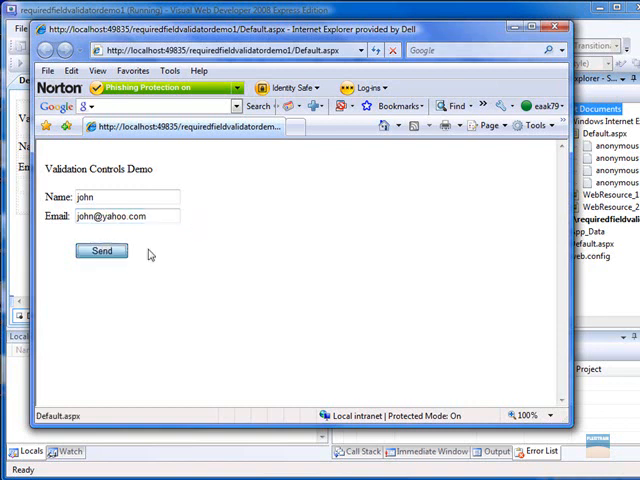
left_click(101, 250)
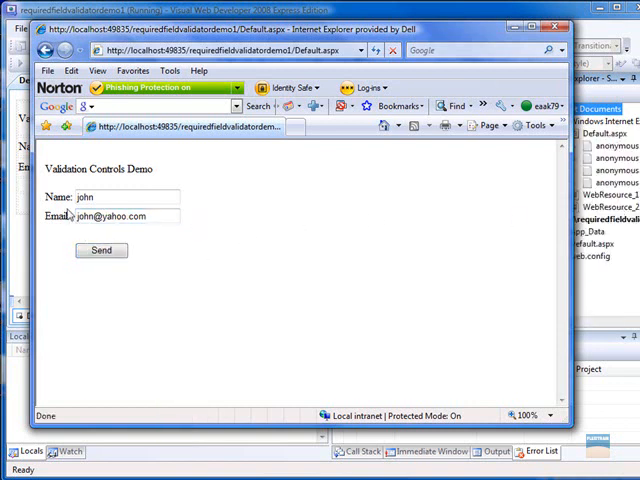